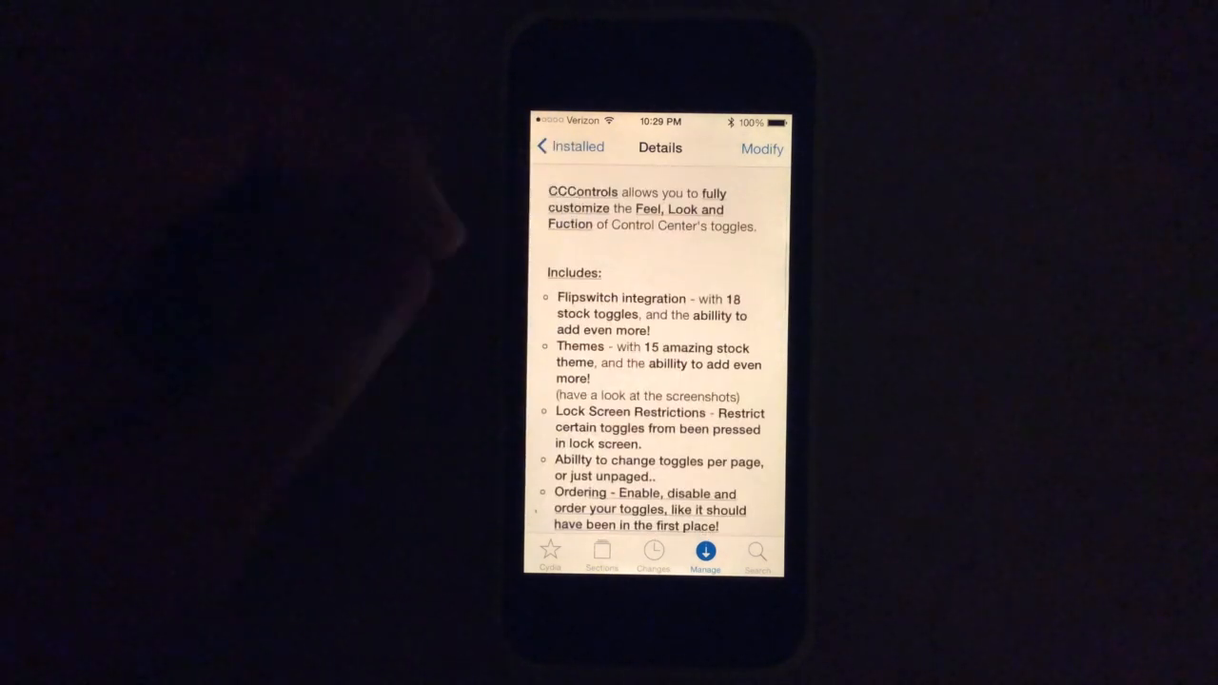
Read through the CCControls package description in Cydia and switch to the Settings app
scroll(down, 3)
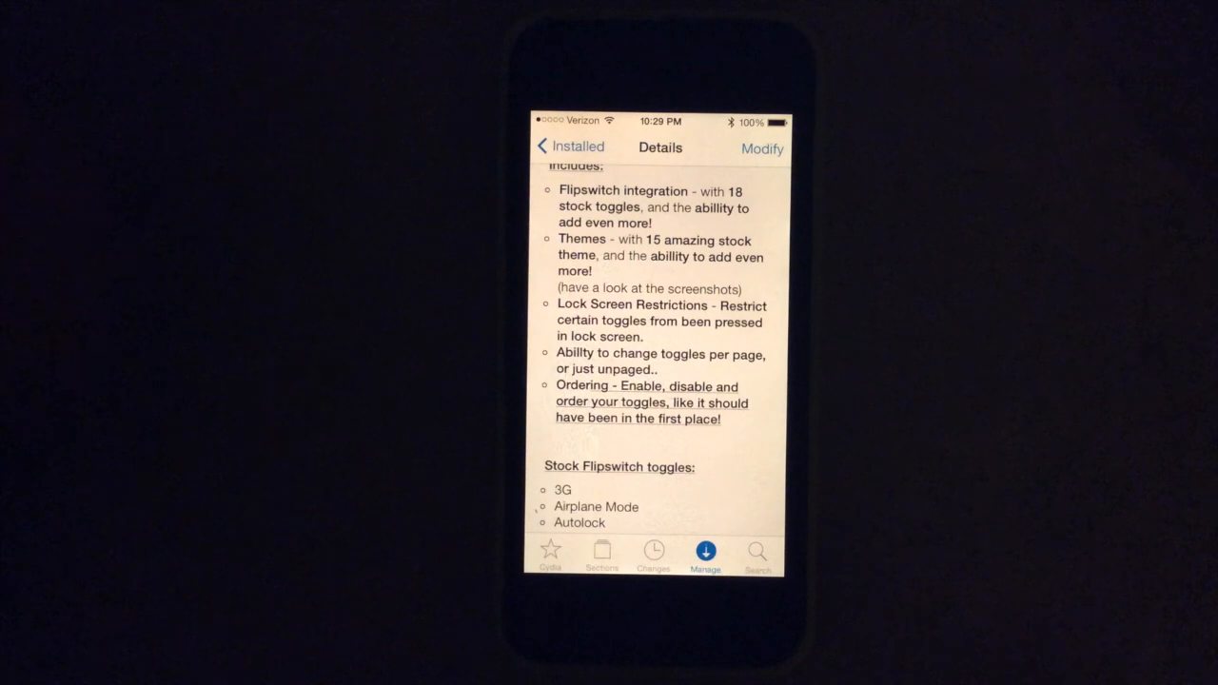
click(602, 555)
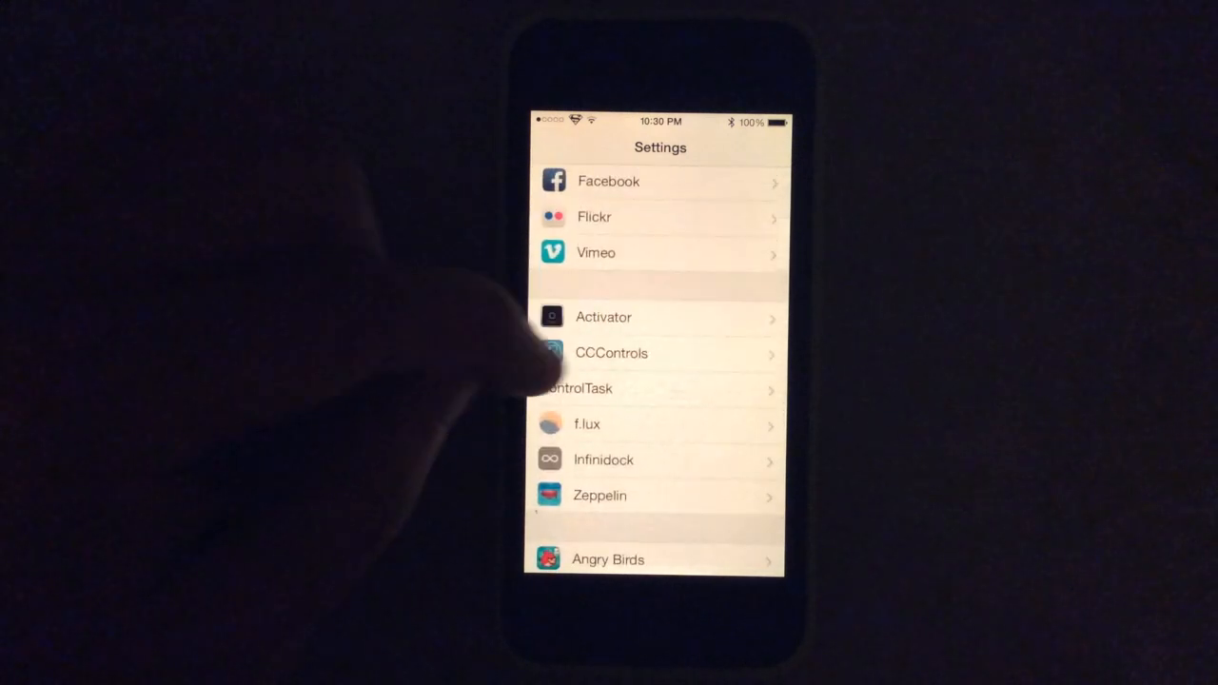
Bring up the CCControls preference page with its theme, lock screen and per-page options
click(611, 352)
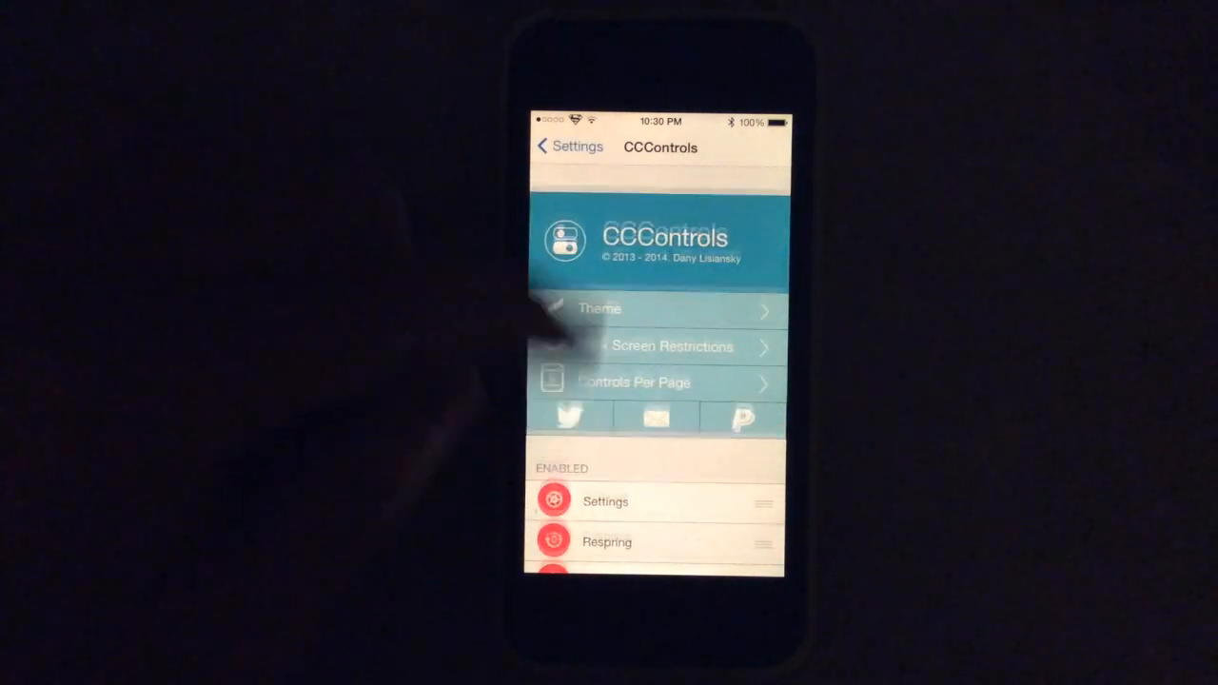
scroll(down, 3)
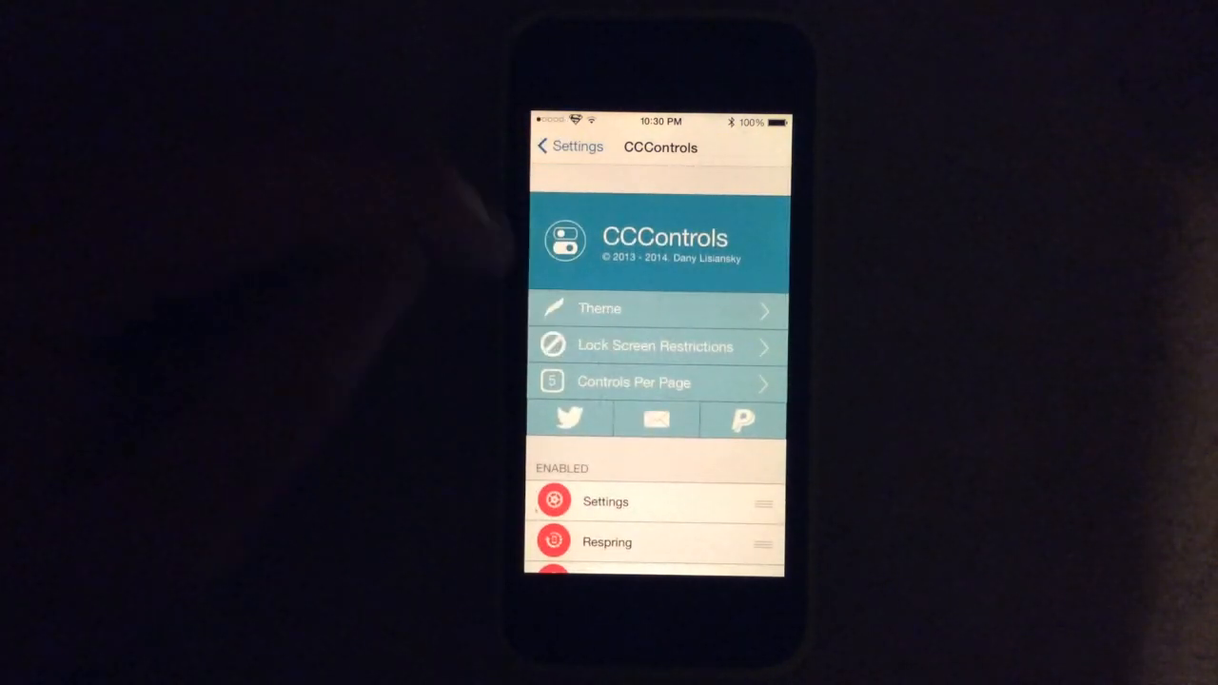
Browse the CCControls Themes list showing iOS 7 and Filled Circle styles
click(600, 308)
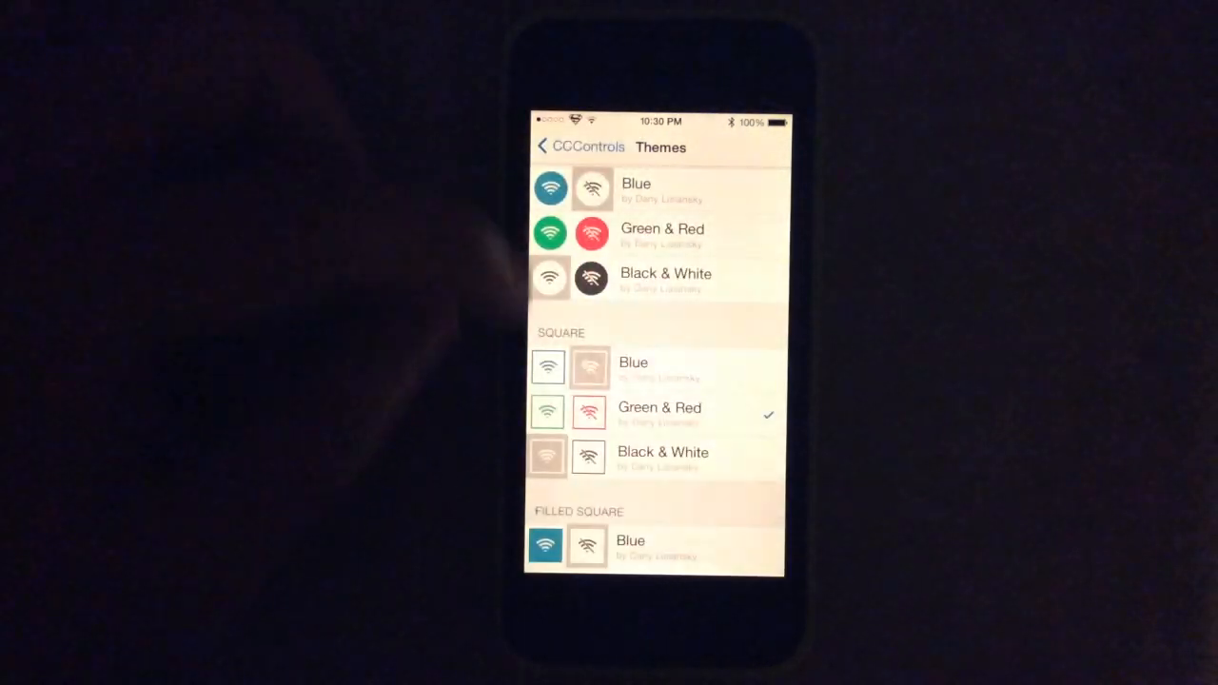
scroll(down, 3)
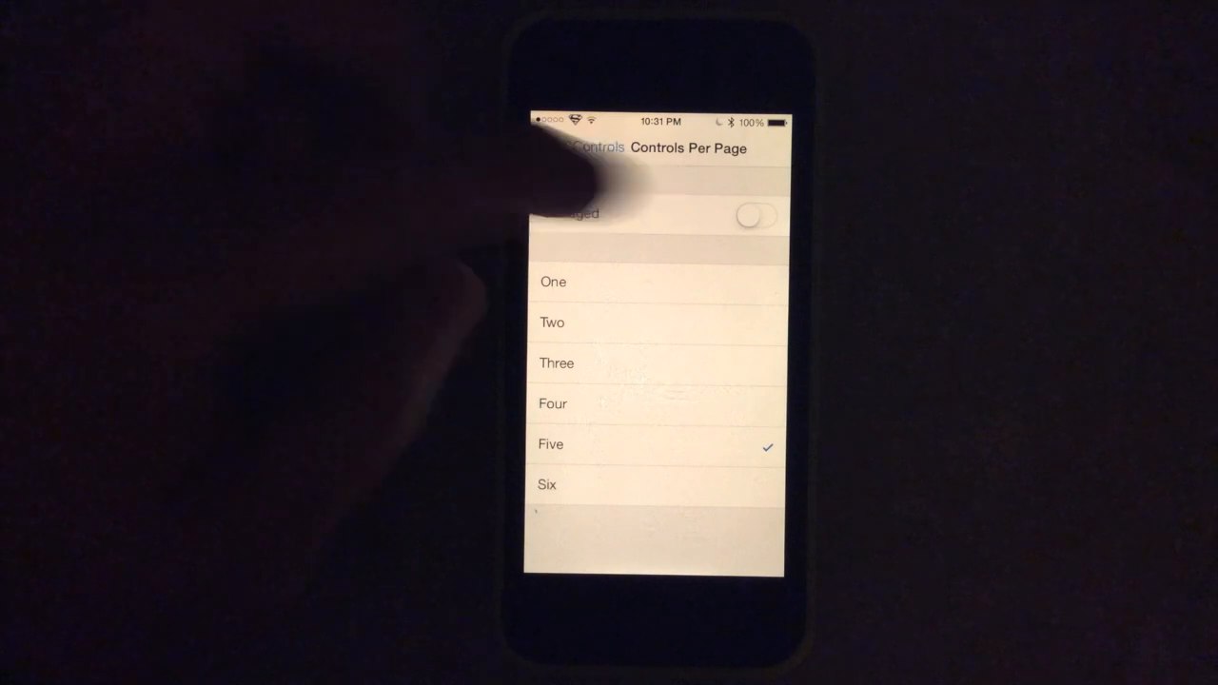
Return from Controls Per Page (set to Five) to the CCControls main page
click(756, 213)
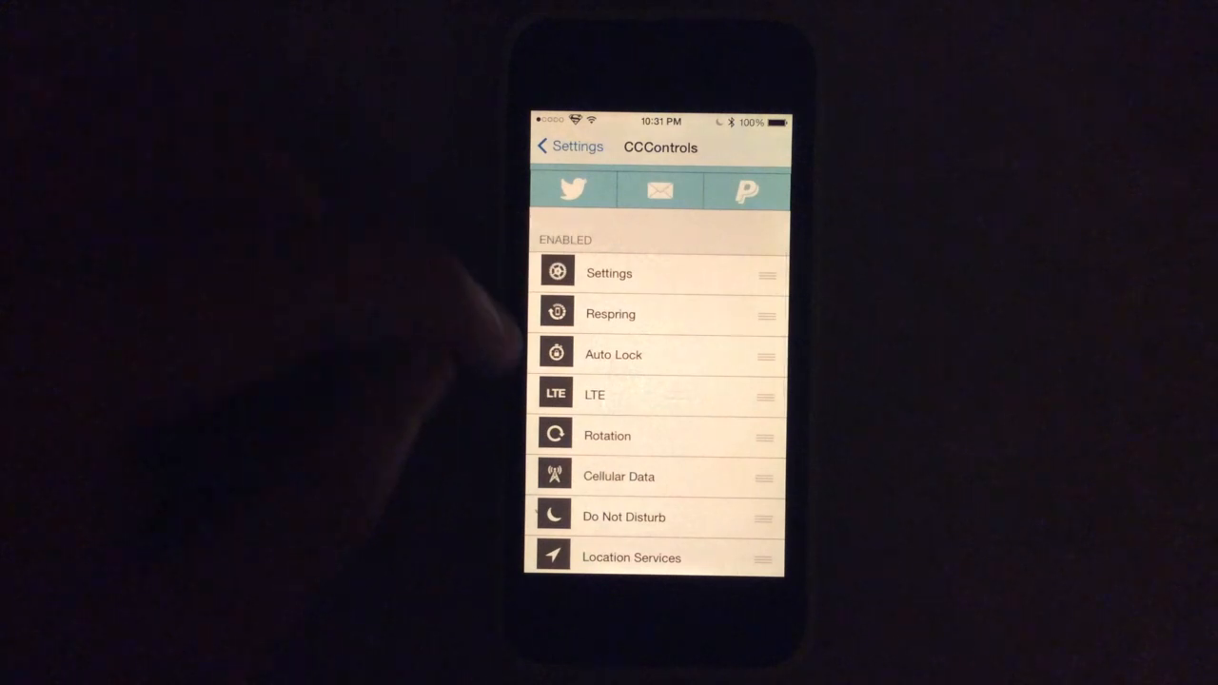
Review the enabled toggles list (Settings, Respring, Auto Lock, LTE) and reopen the Themes list
scroll(down, 3)
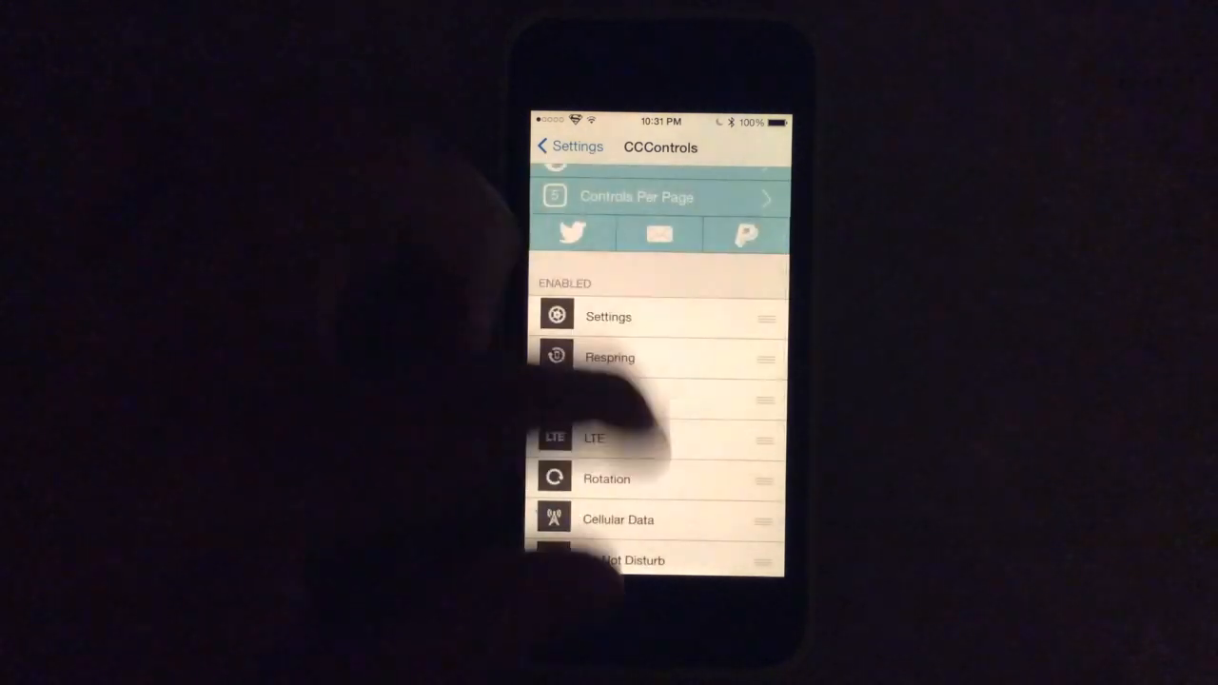
scroll(down, 3)
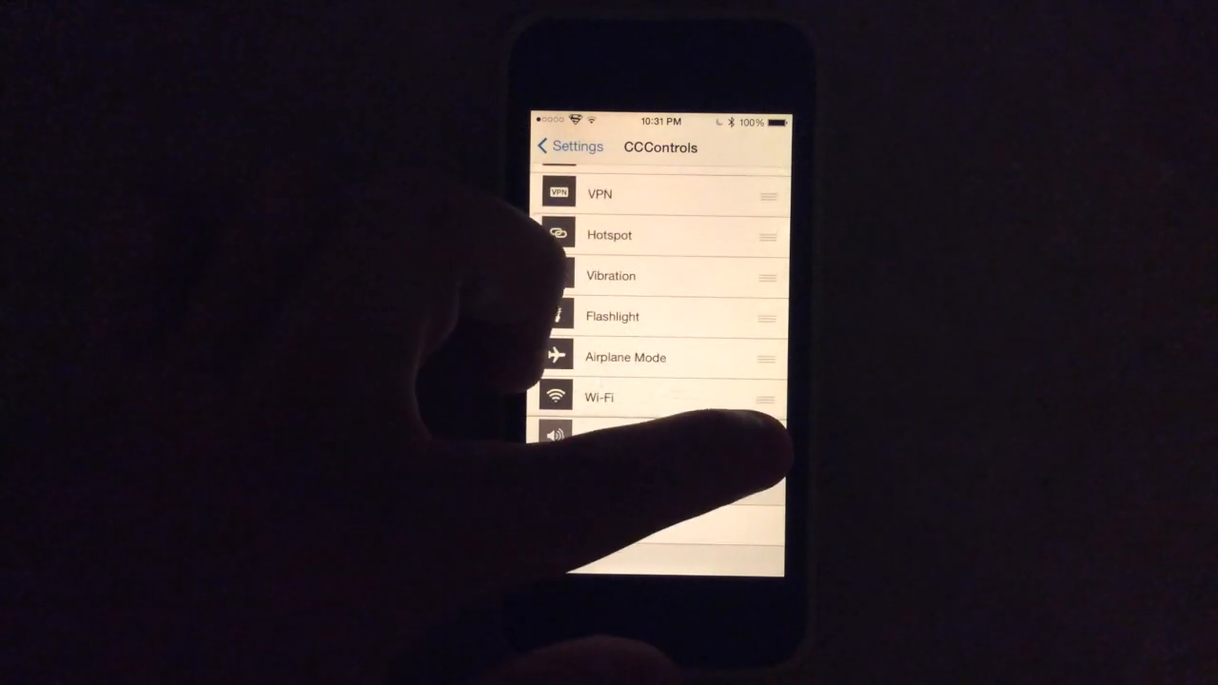
scroll(down, 3)
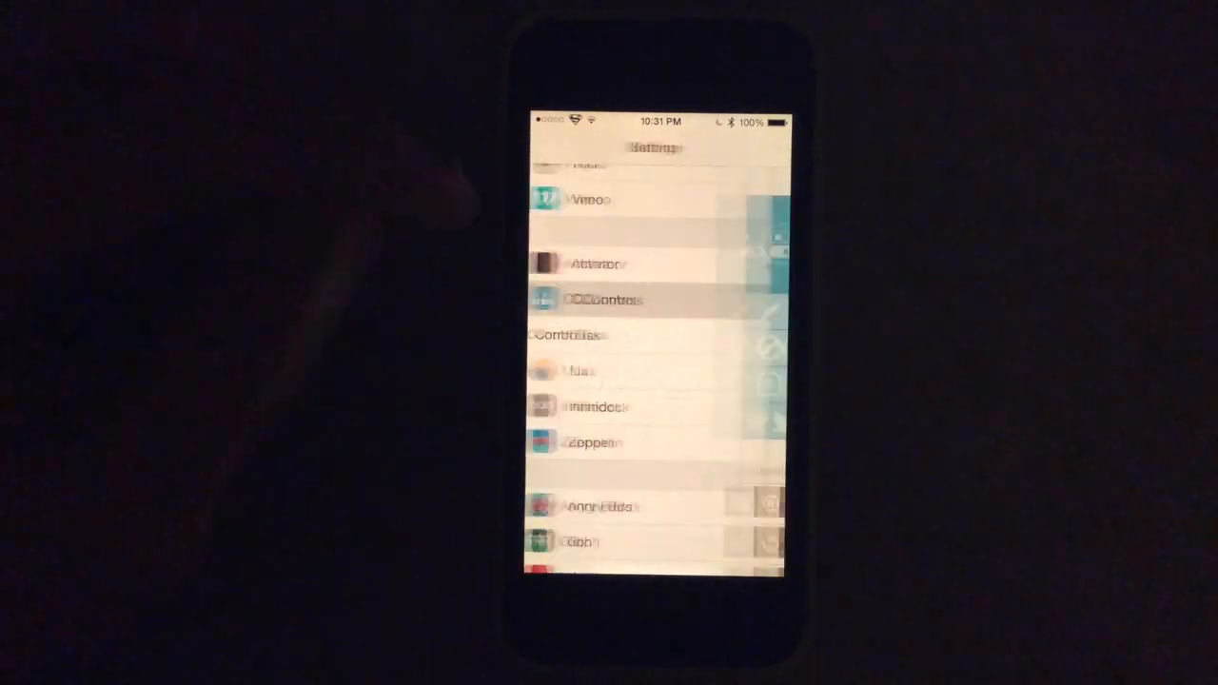
click(605, 301)
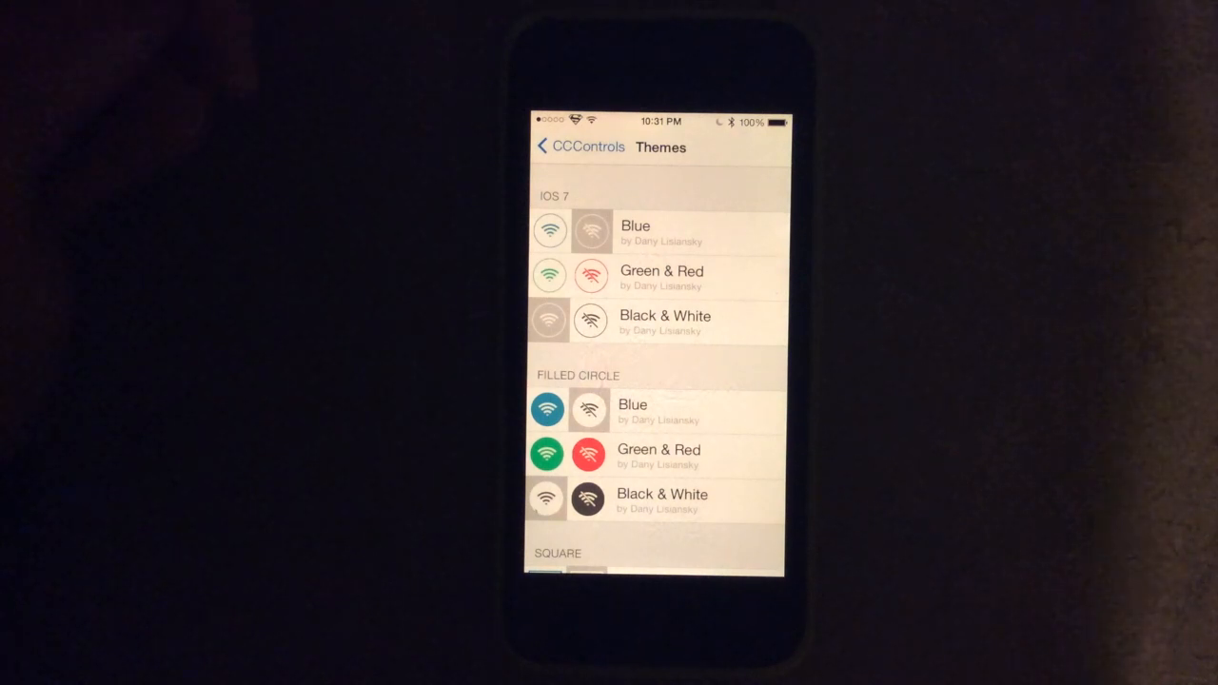
Preview Control Center, then select iOS 7 Green & Red as the active CCControls theme
scroll(down, 3)
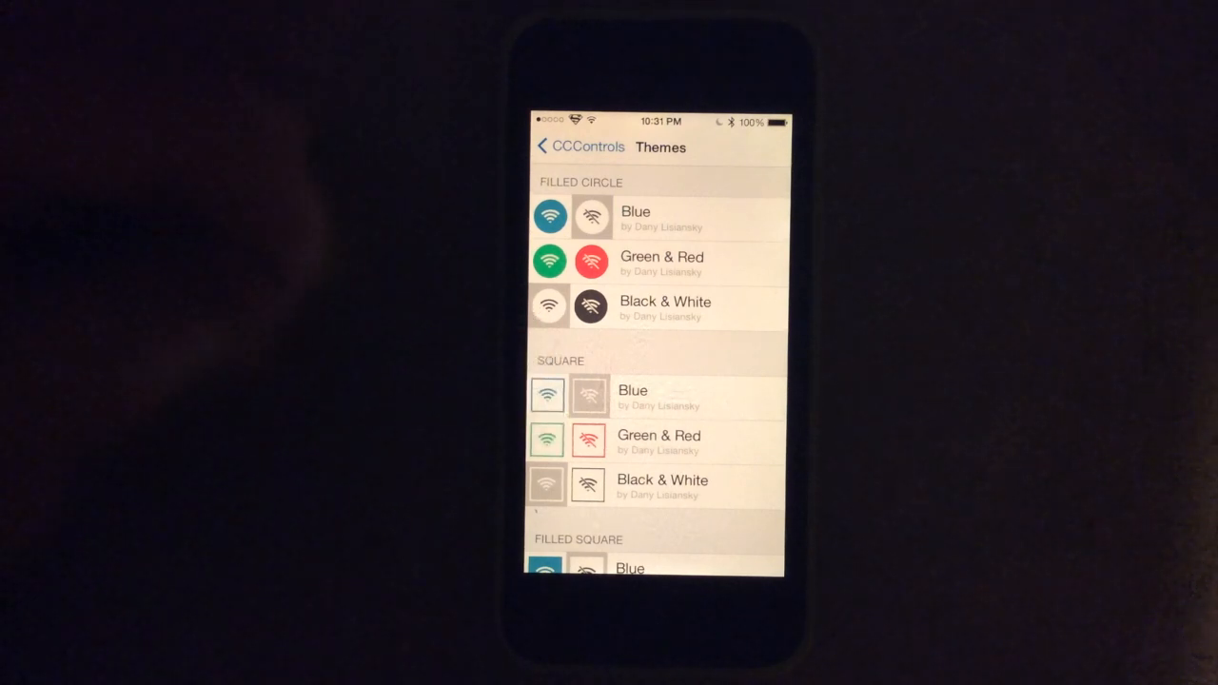
scroll(down, 3)
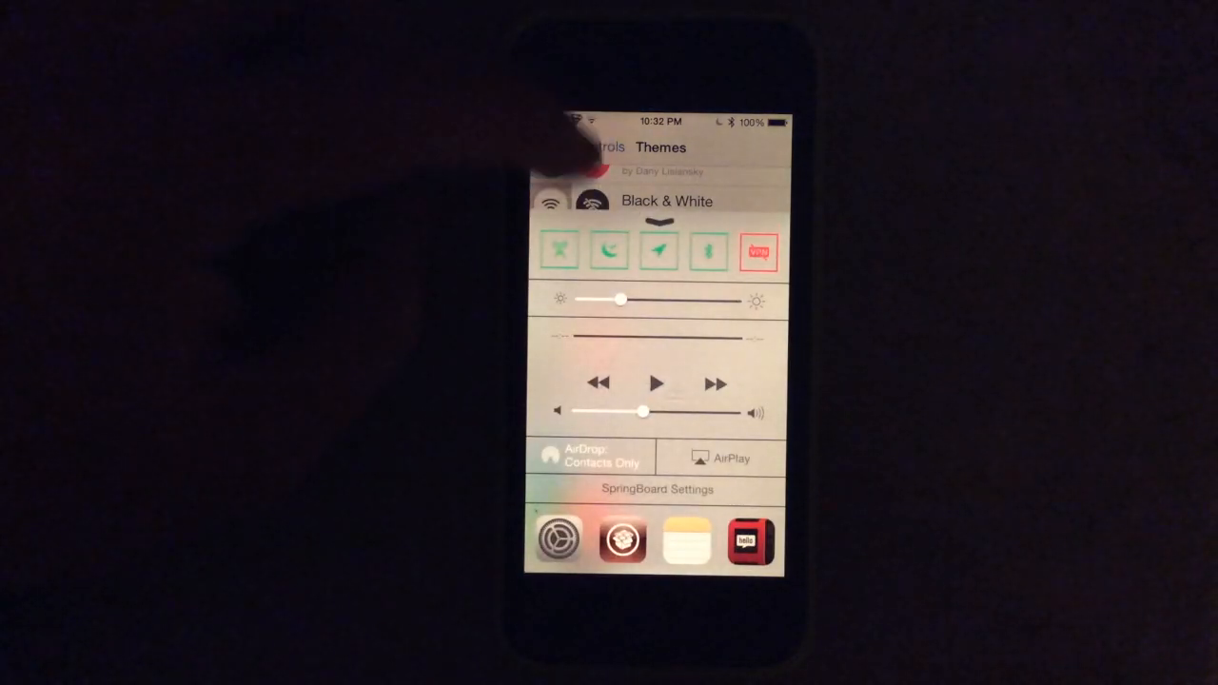
scroll(down, 3)
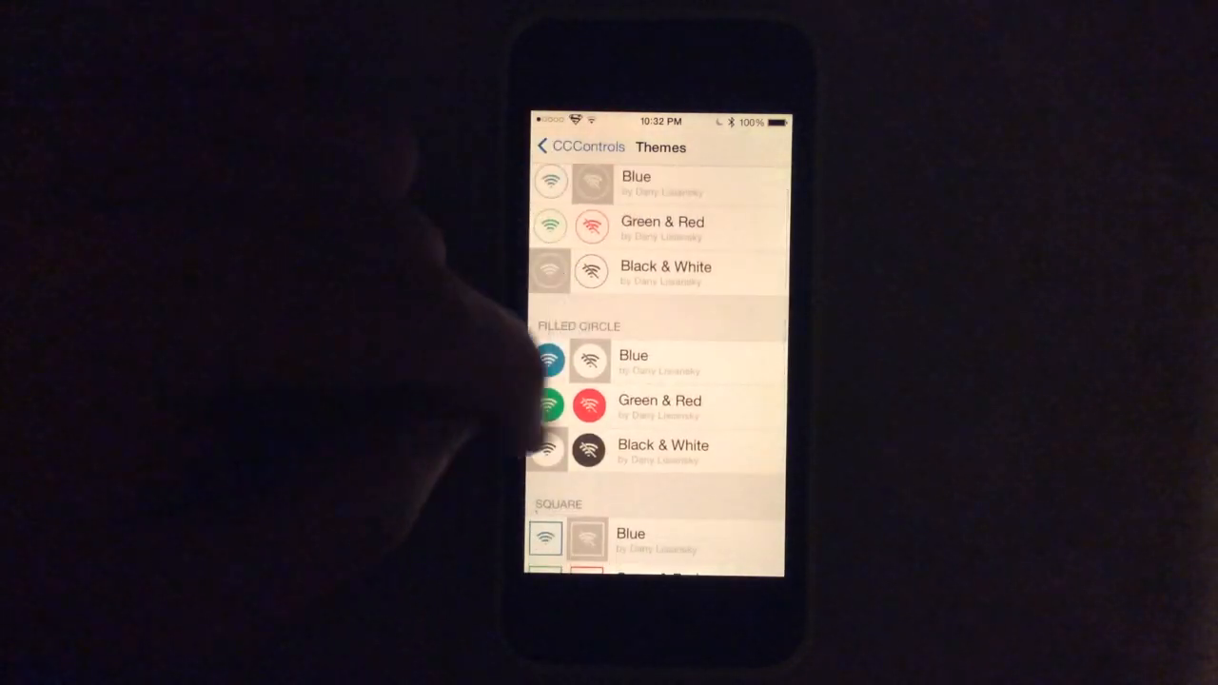
click(632, 361)
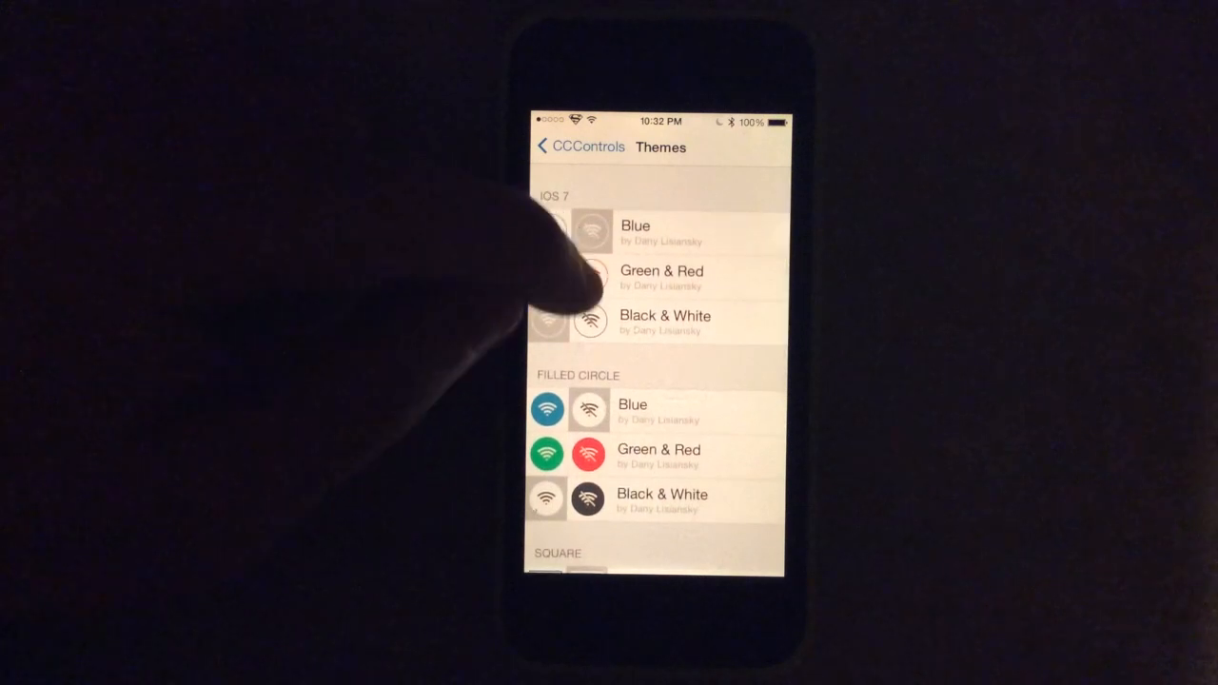
click(660, 278)
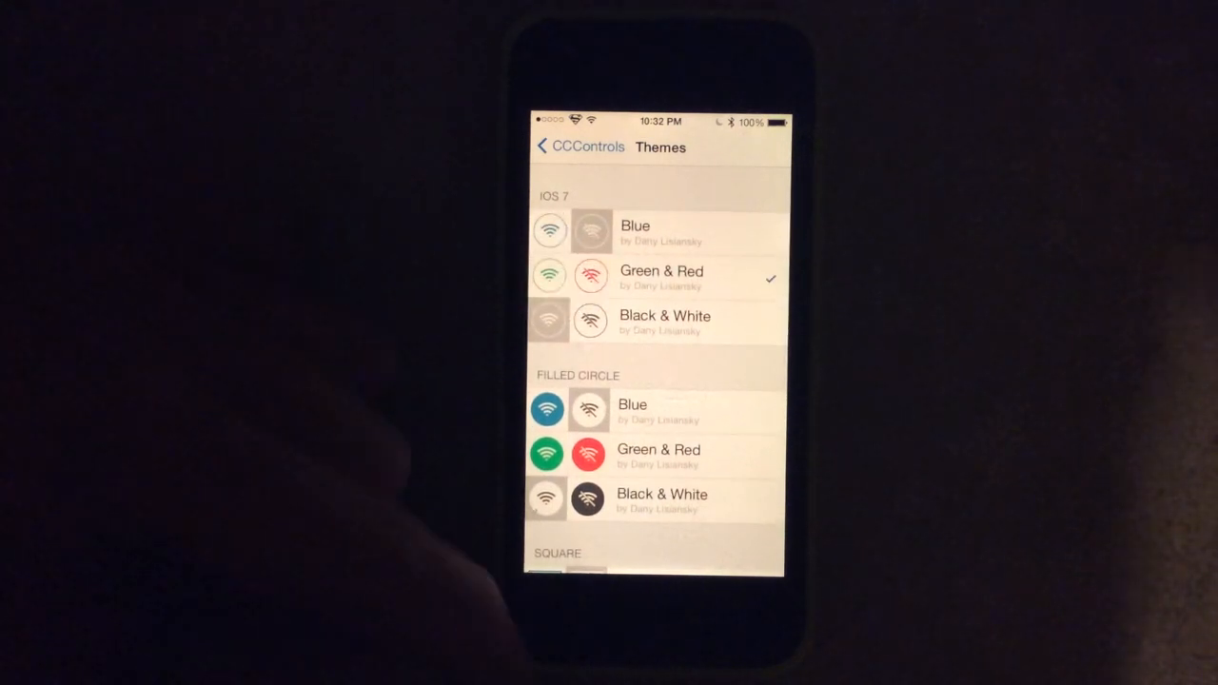